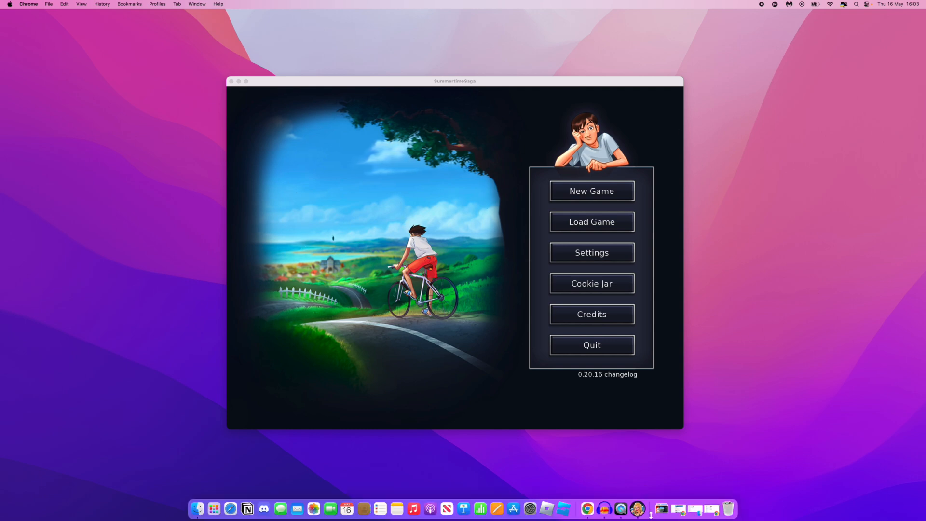
Show Chrome's list of open windows from its Dock icon over the game menu
right_click(587, 509)
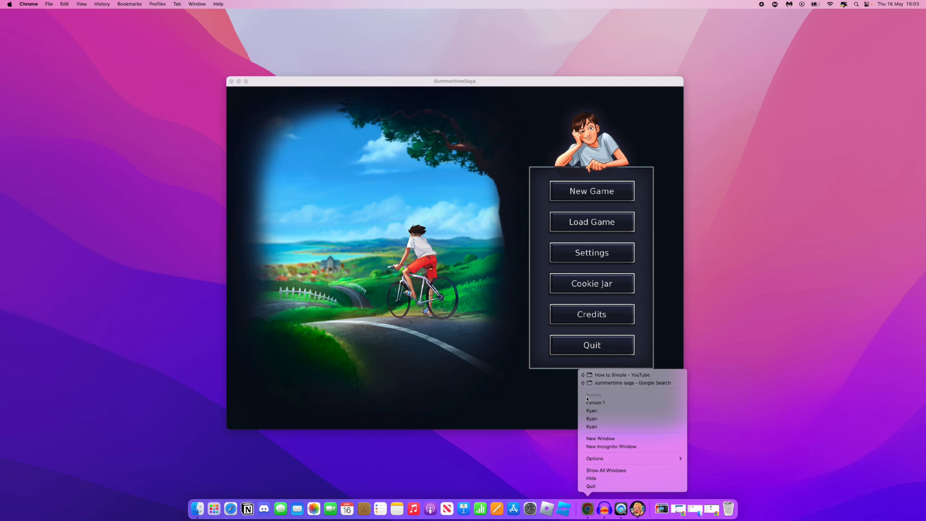
mouse_move(612, 383)
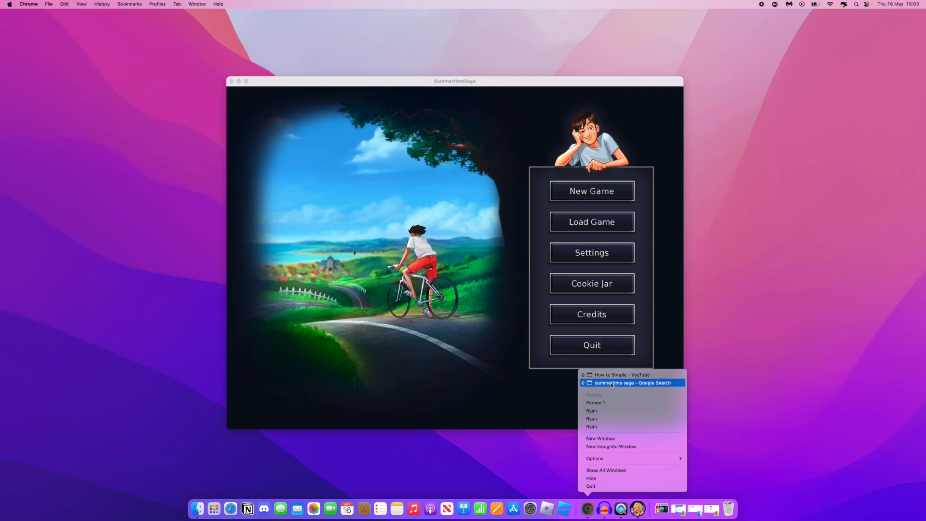
Bring the 'summertime saga - Google Search' incognito window to the front
click(632, 383)
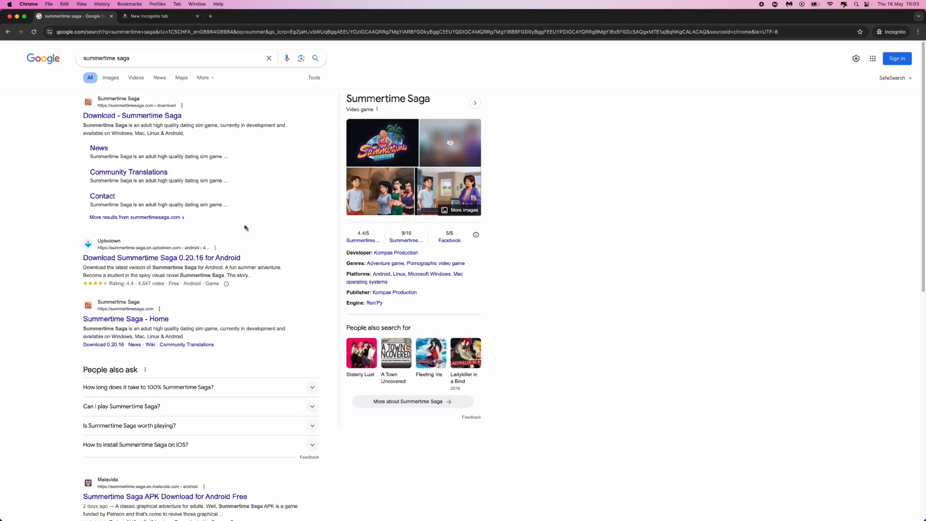
mouse_move(200, 169)
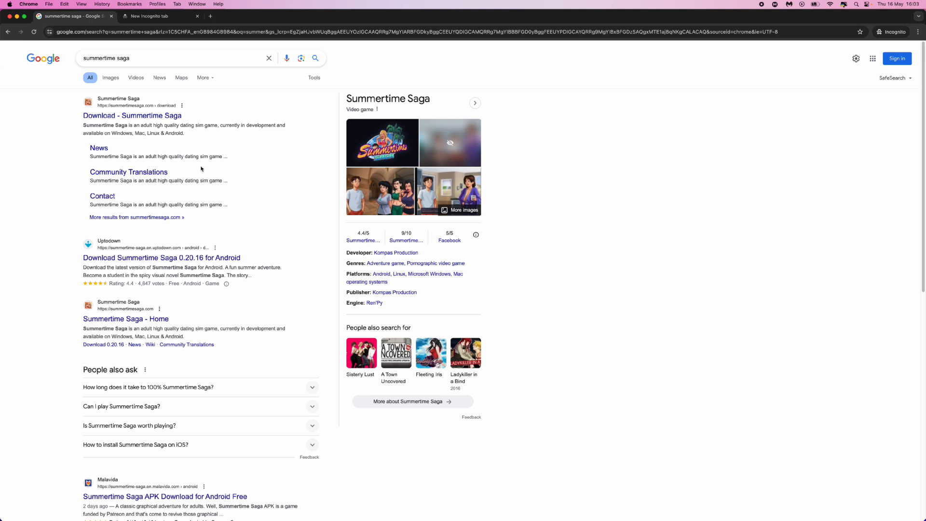
mouse_move(83, 164)
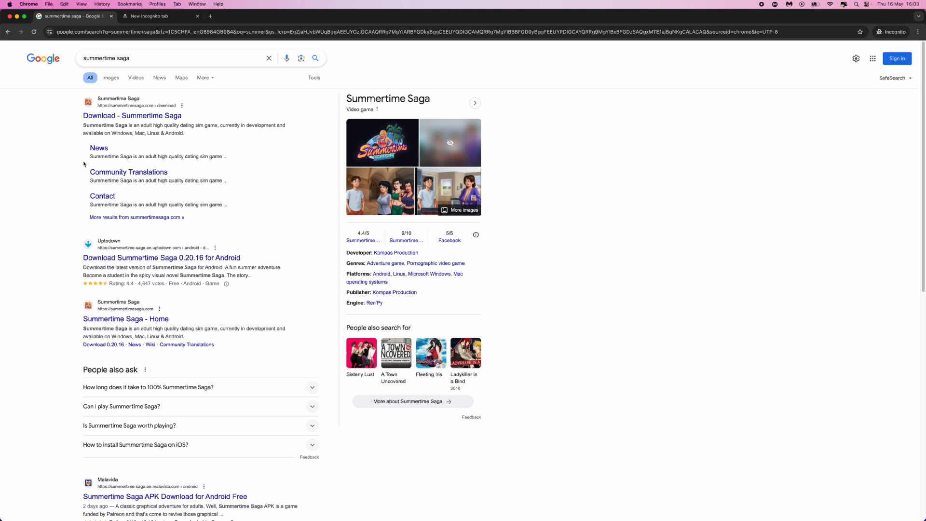
mouse_move(91, 164)
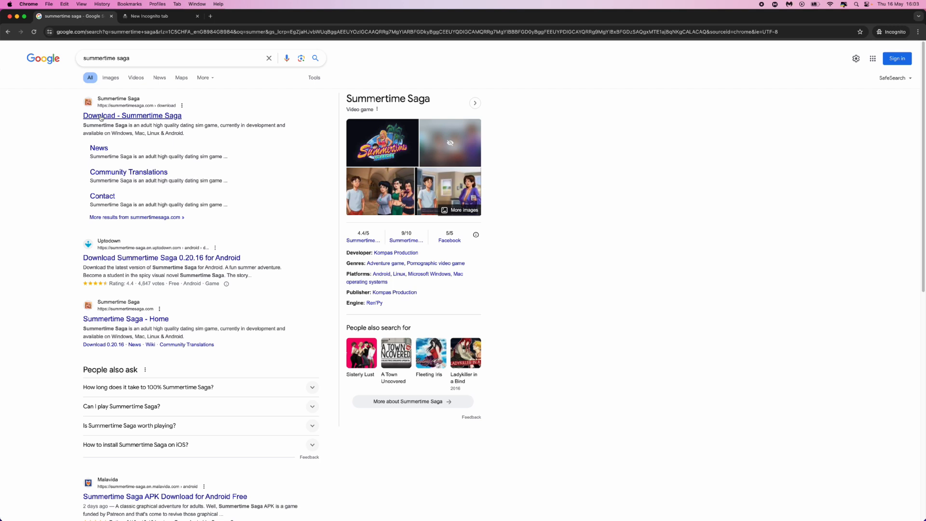
Go to the official Summertime Saga Download 0.20.16 page from the first result
click(132, 115)
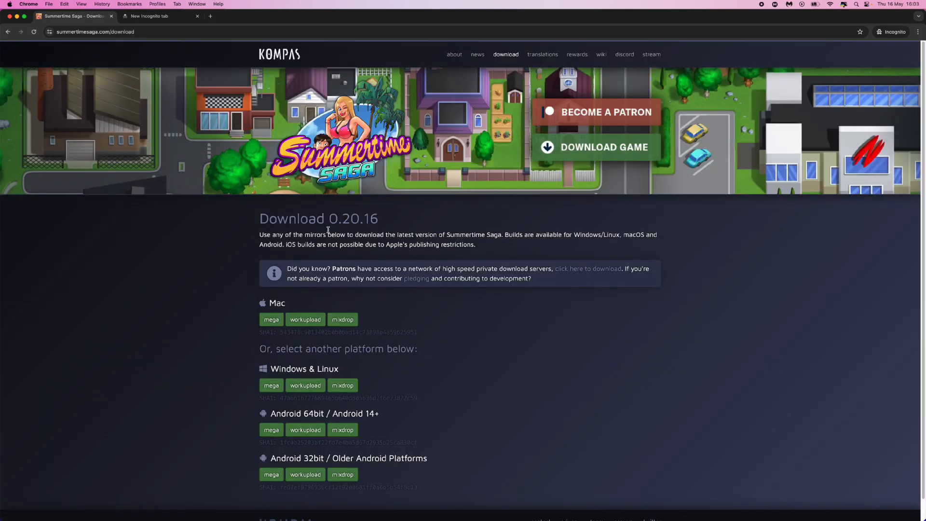
mouse_move(481, 252)
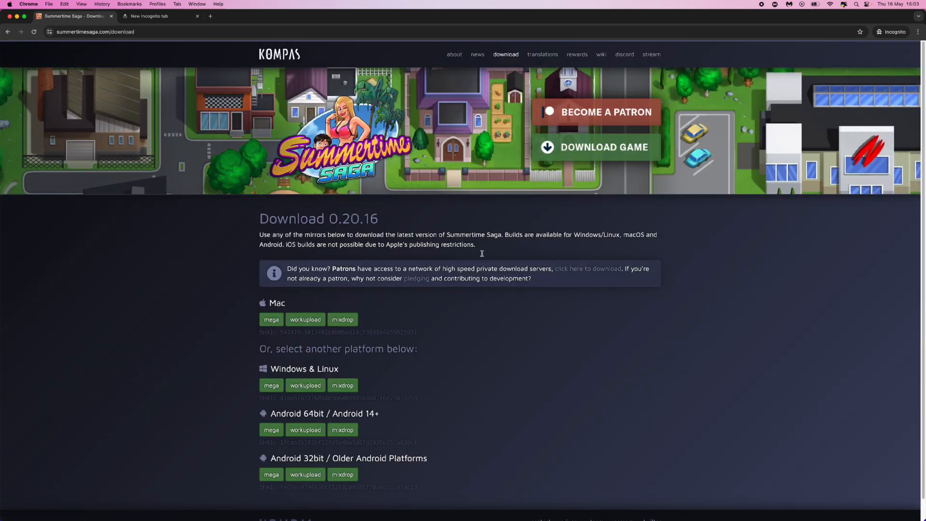
mouse_move(393, 372)
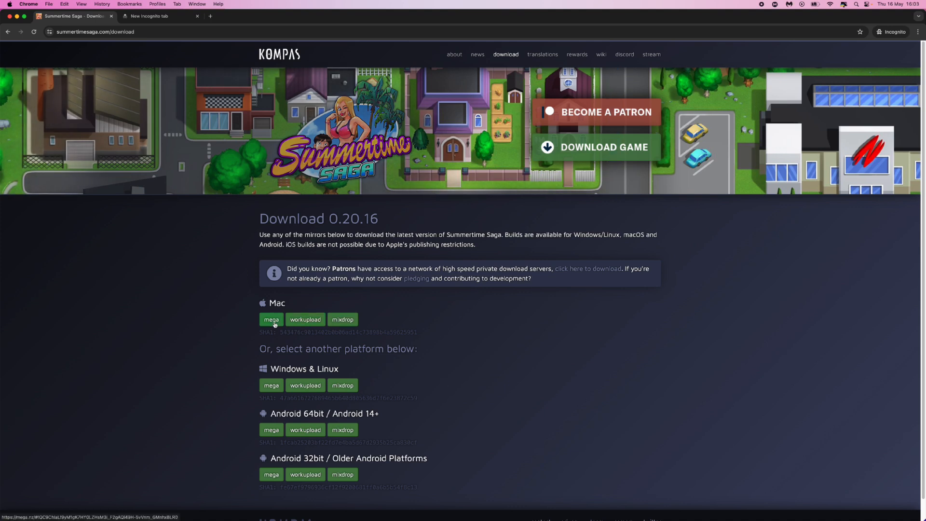
mouse_move(280, 330)
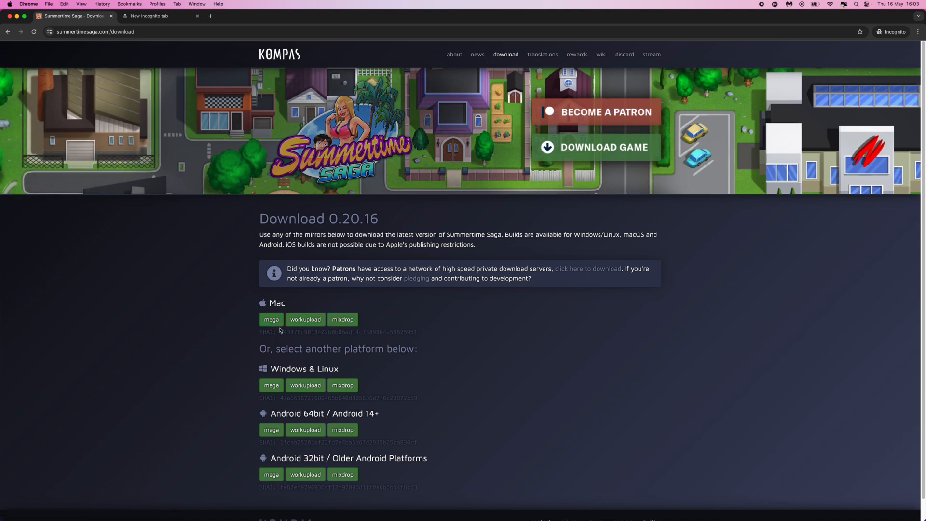
Reach the MEGA page for SummertimeSaga-0-20-16-mac.zip (1.09 GB) via the Mac mega mirror
click(271, 319)
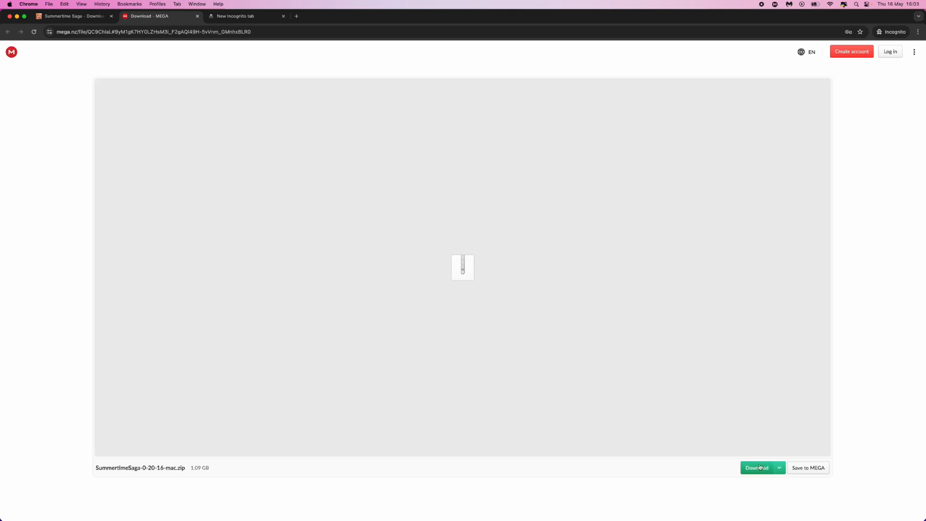
mouse_move(694, 473)
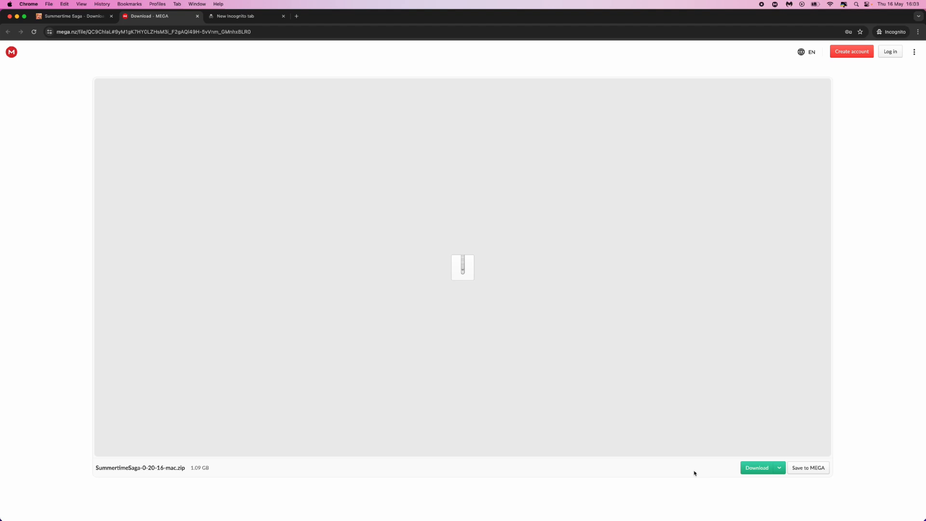
mouse_move(778, 461)
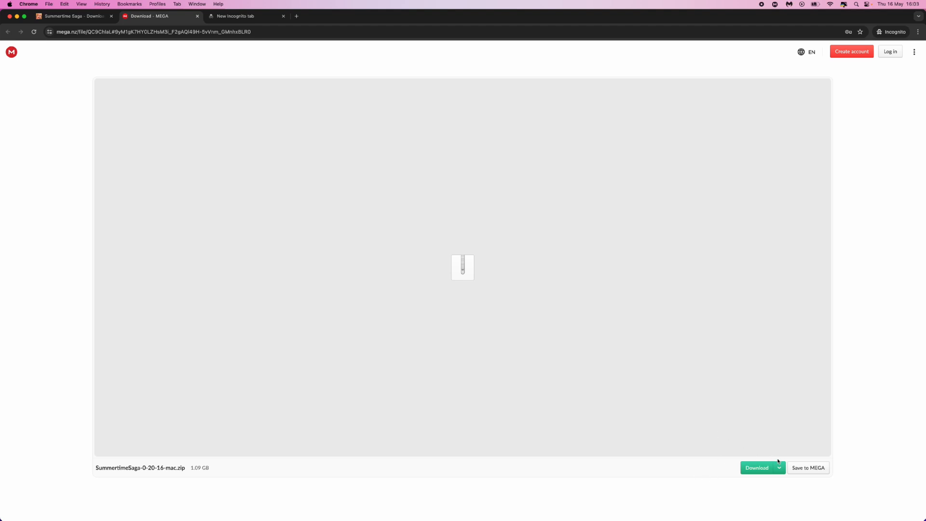
mouse_move(34, 45)
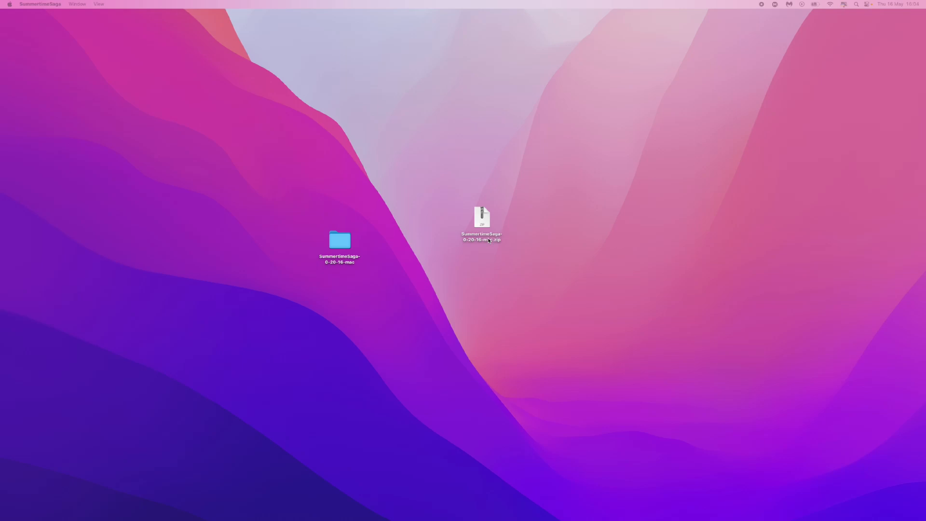
Extract the zip with Archive Utility and launch SummertimeSaga from the extracted folder to its main menu
right_click(481, 219)
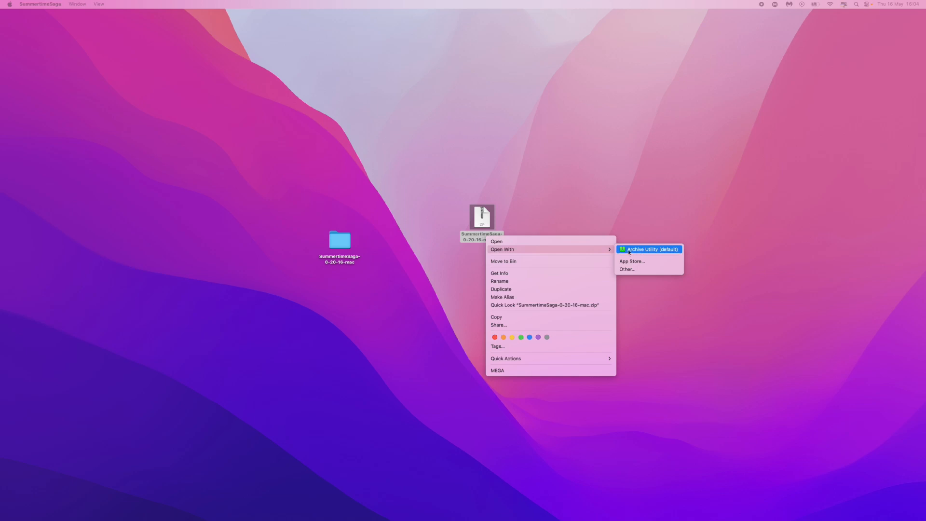
mouse_move(599, 211)
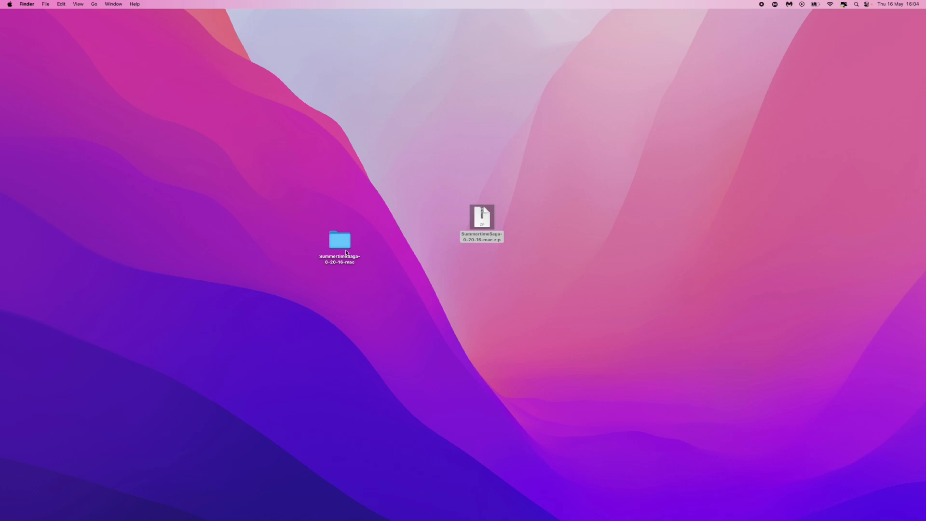
double_click(339, 240)
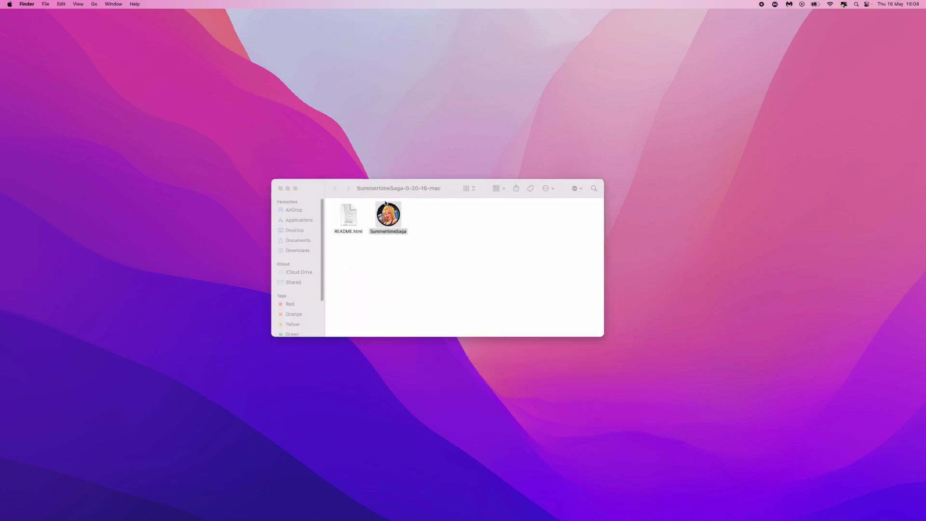
click(281, 188)
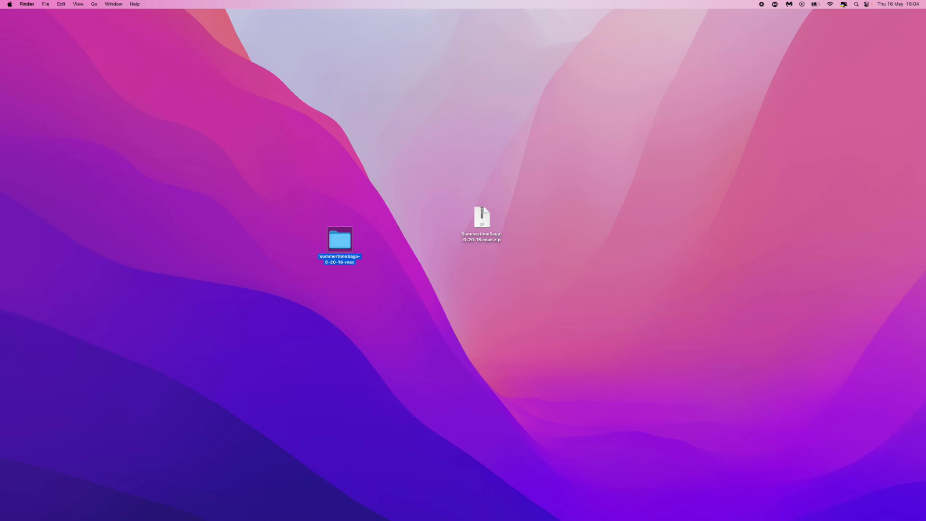
double_click(340, 240)
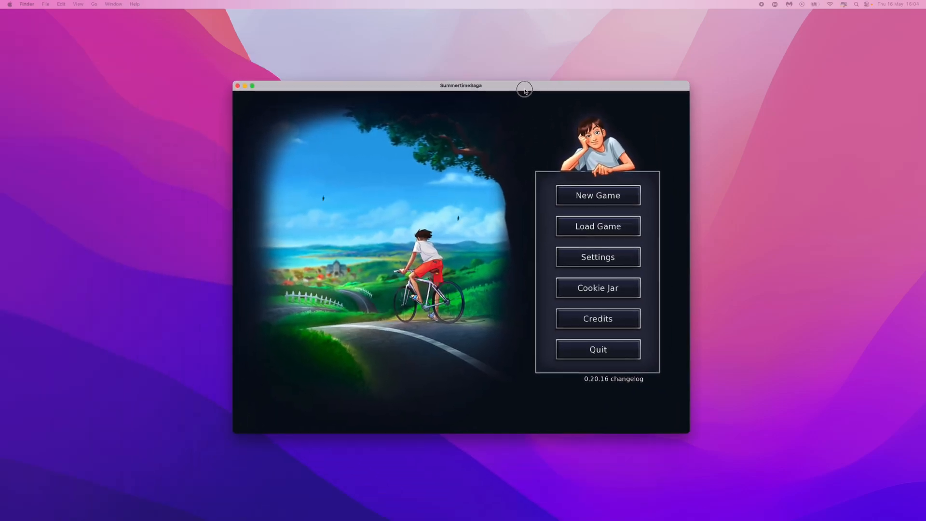